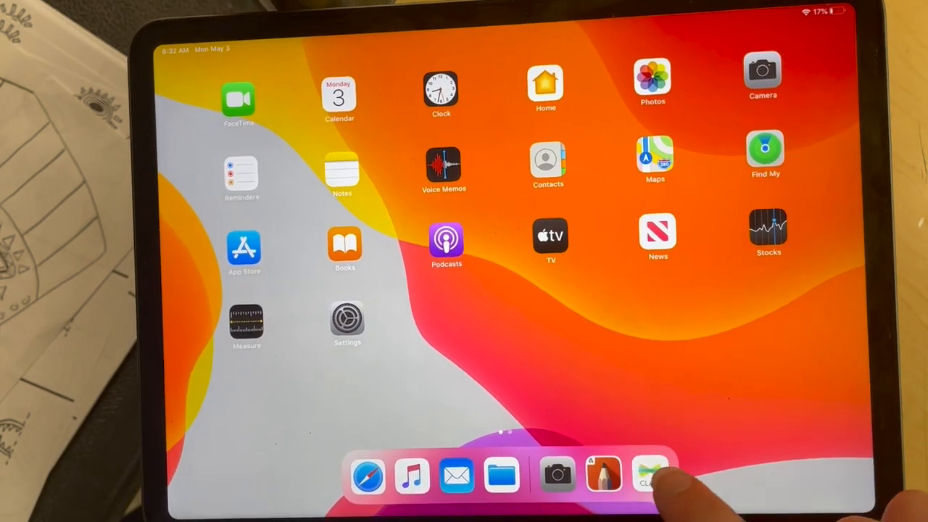
- Create a new blank portrait sketch at 1668 × 2388 from Sketchbook's New Sketch menu
{"action": "left_click", "coordinate": [647, 475]}
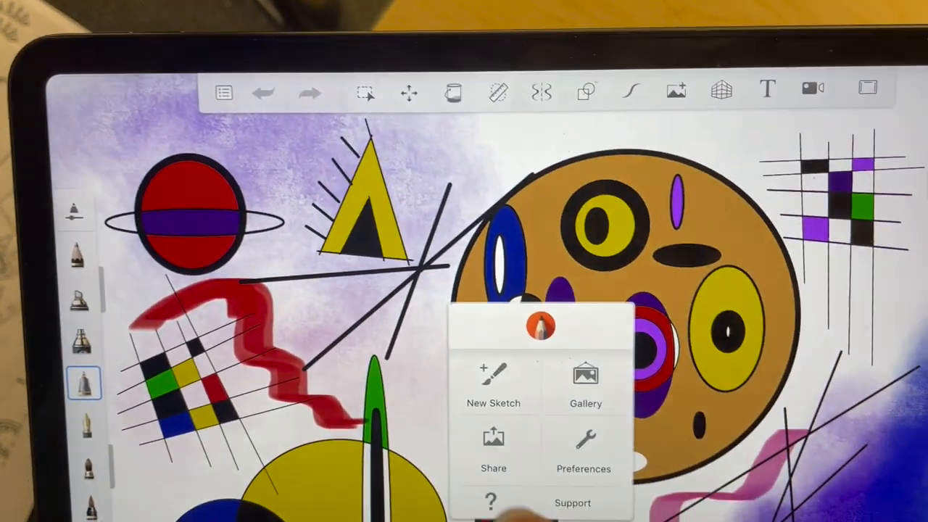
{"action": "left_click", "coordinate": [493, 384]}
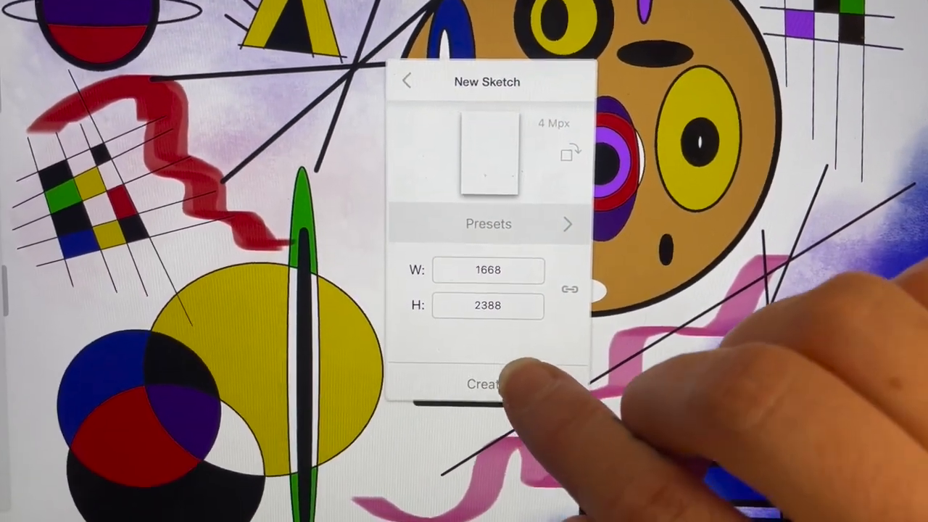
{"action": "left_click", "coordinate": [484, 384]}
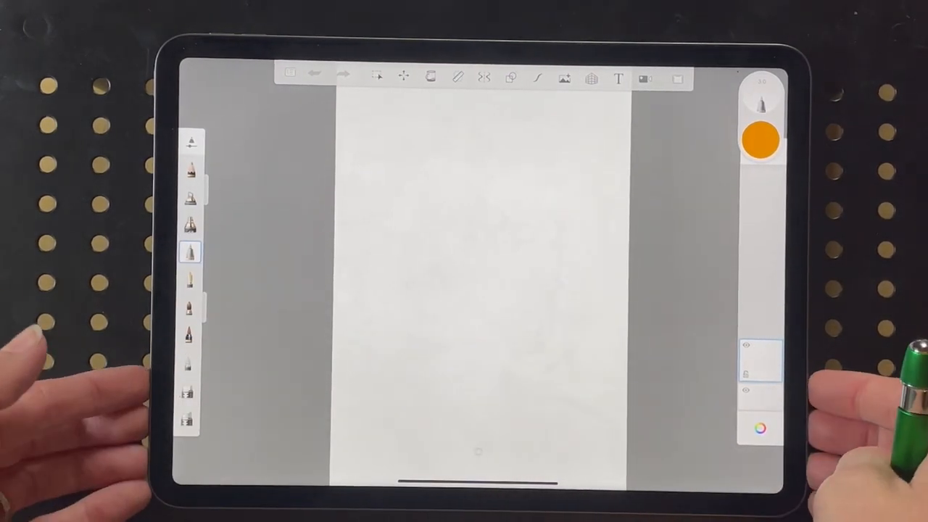
- Enable vertical mirror symmetry for the canvas
{"action": "left_click", "coordinate": [190, 253]}
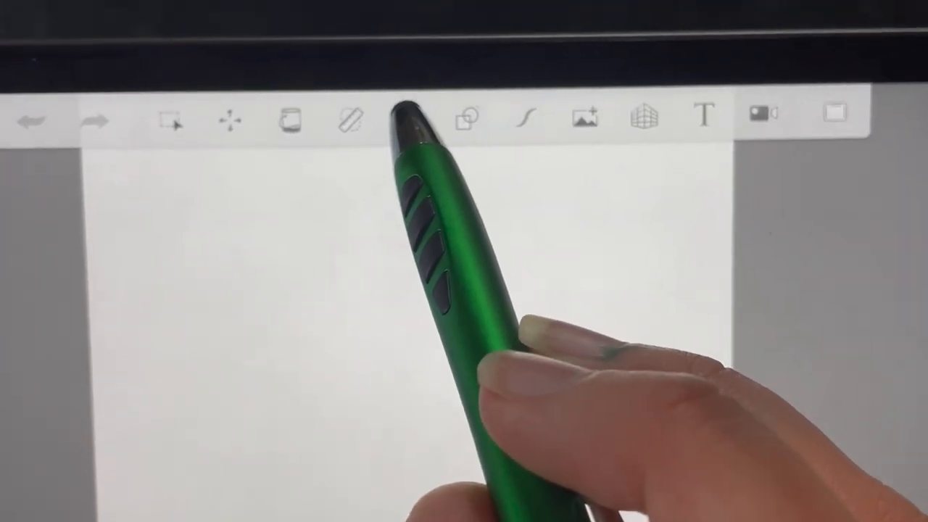
{"action": "left_click", "coordinate": [440, 105]}
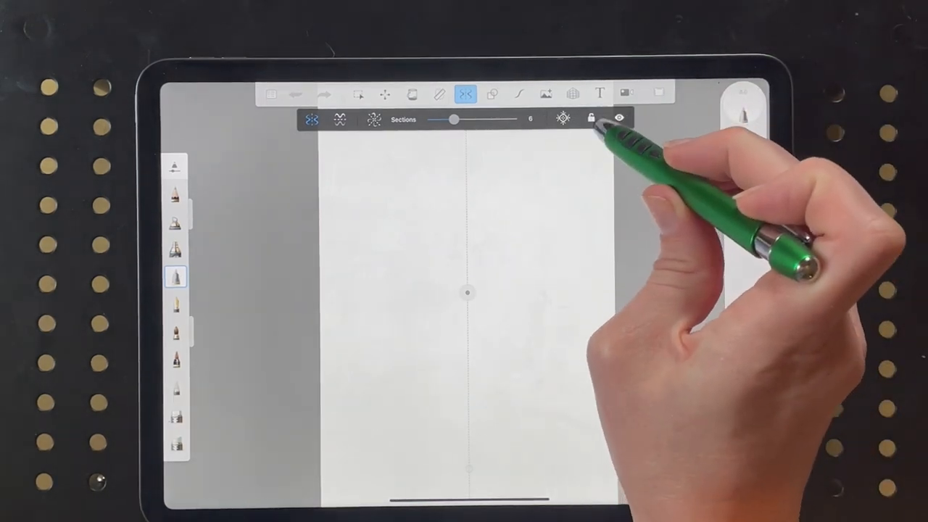
- Set the drawing colour to black from the colour puck
{"action": "left_click", "coordinate": [591, 119]}
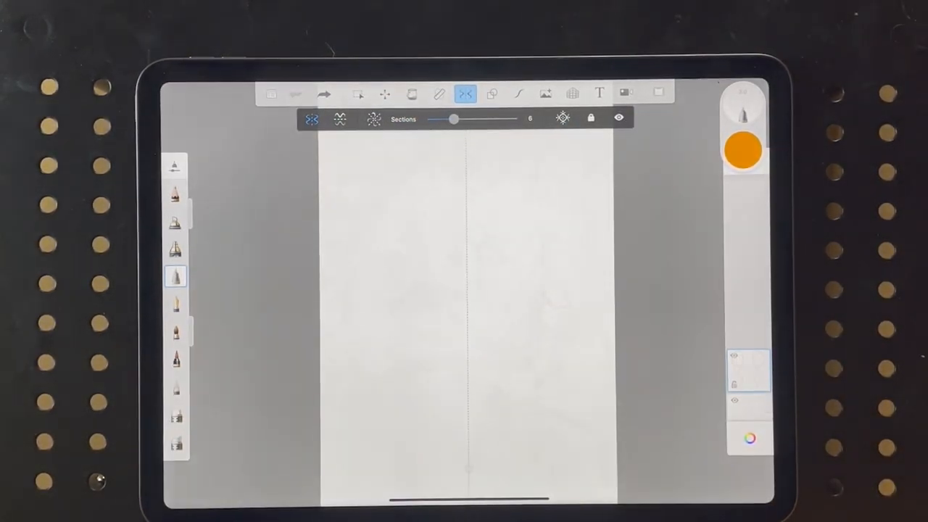
{"action": "left_click", "coordinate": [743, 150]}
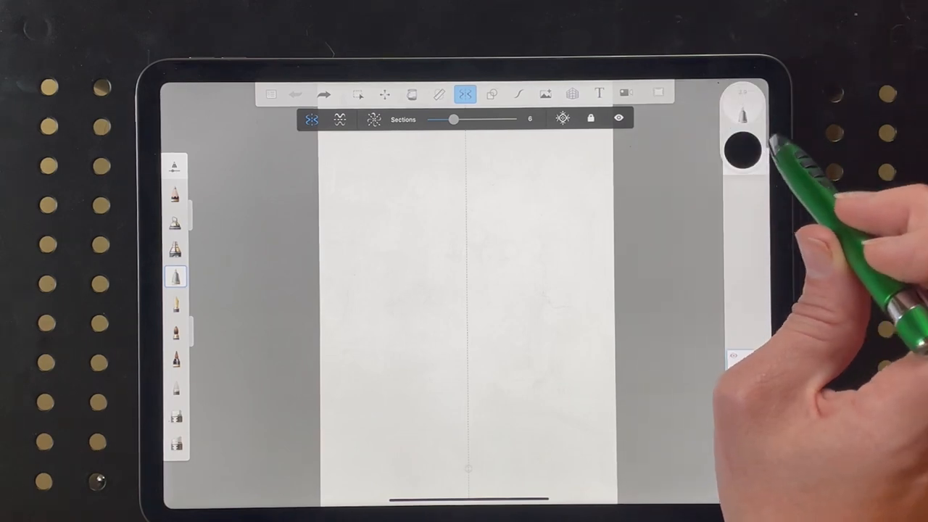
{"action": "left_click", "coordinate": [742, 148]}
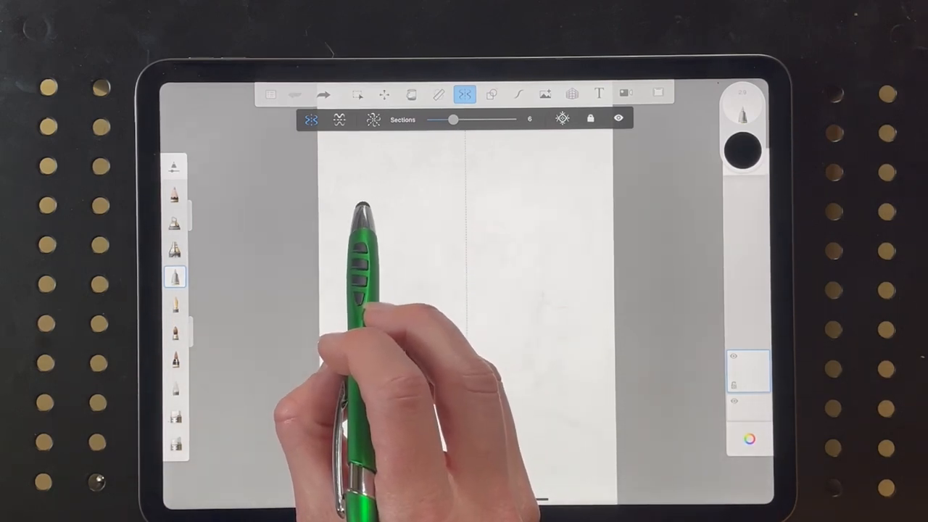
- Draw the mirrored shield-like mask outline with a ruler-straight top edge
{"action": "left_click_drag", "start_coordinate": [360, 208], "coordinate": [423, 209]}
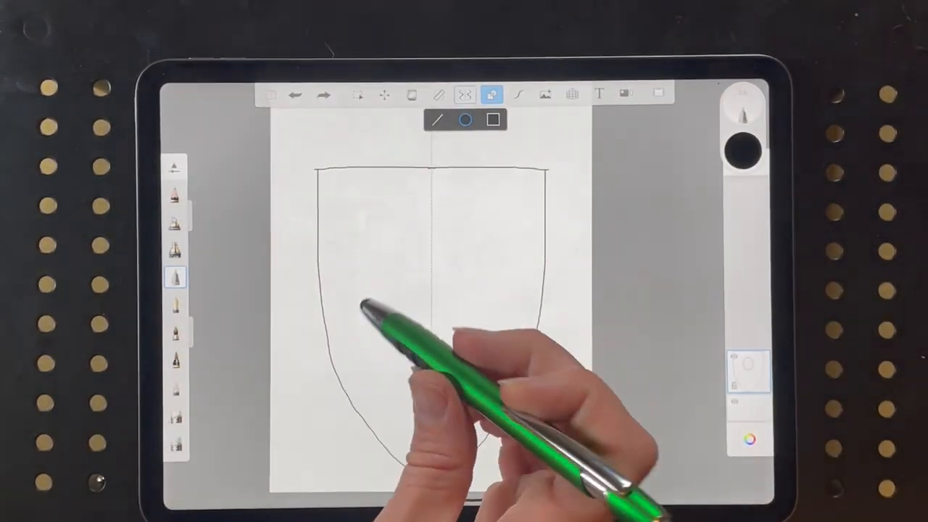
{"action": "left_click", "coordinate": [464, 96]}
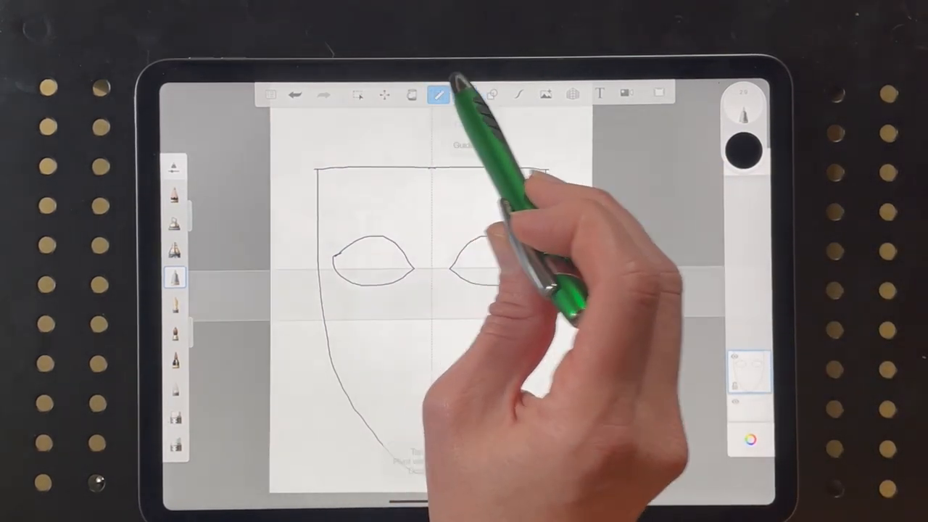
- Draw double-outlined almond eyes and start the pointed nose below them
{"action": "left_click", "coordinate": [465, 95]}
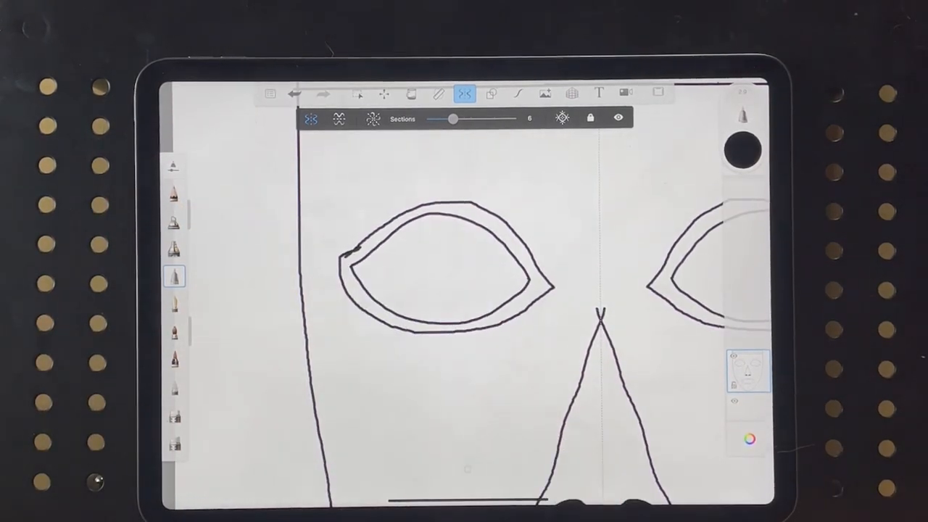
- Reduce the Technical Pen from 15.1 to about 1.2 for fine eye-rim, nose and mouth detail
{"action": "left_click", "coordinate": [174, 275]}
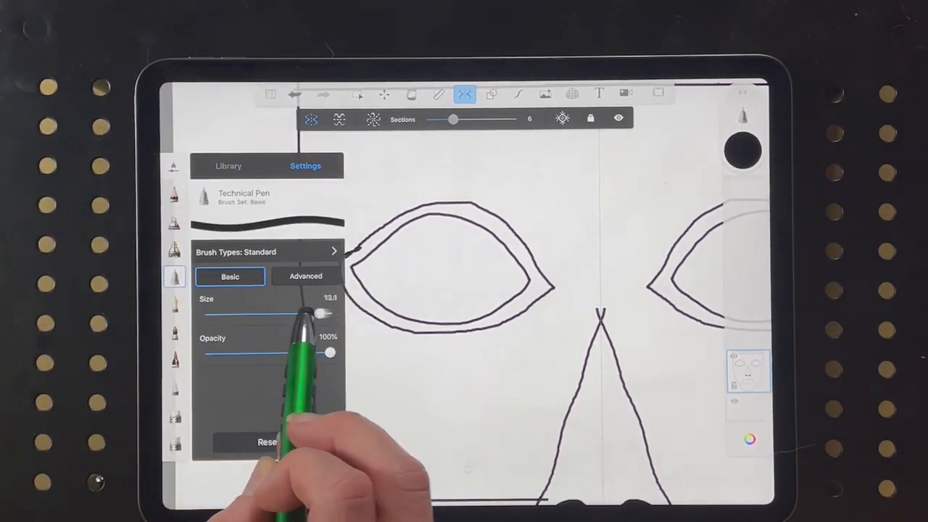
{"action": "left_click_drag", "start_coordinate": [325, 313], "coordinate": [239, 313]}
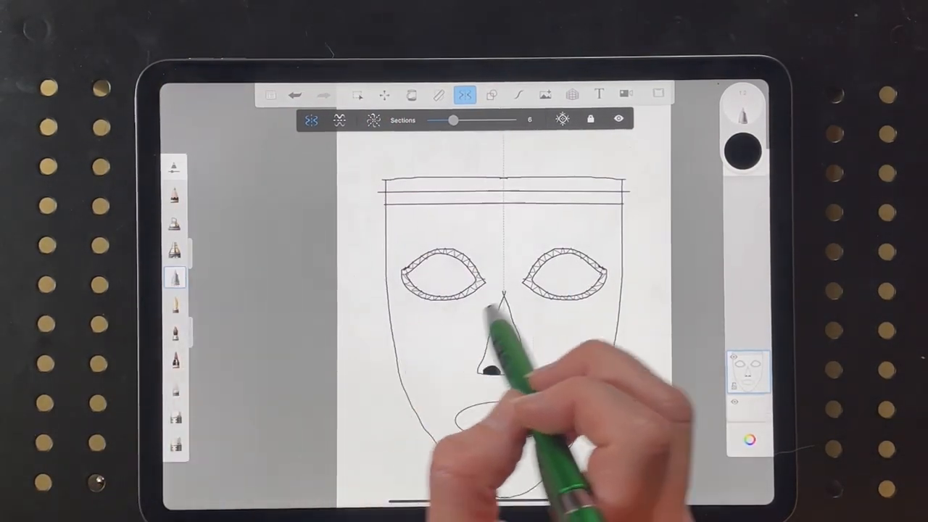
{"action": "left_click", "coordinate": [174, 278]}
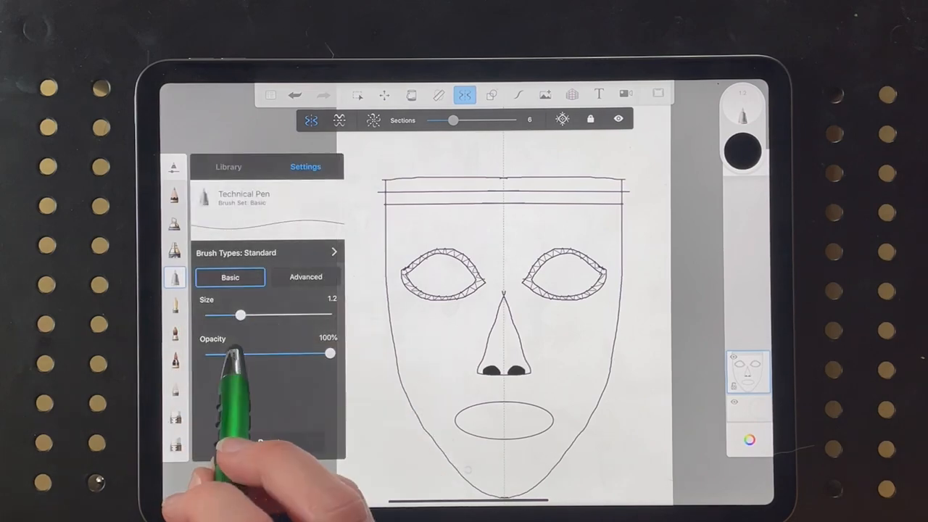
{"action": "left_click_drag", "start_coordinate": [241, 314], "coordinate": [331, 315]}
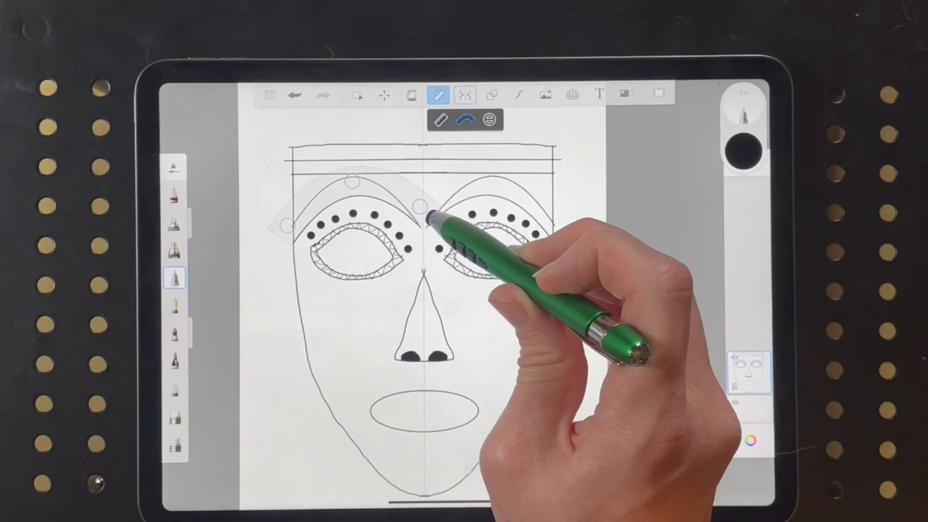
- Place rows of dots and small circles above both eyes with the ellipse guide
{"action": "left_click", "coordinate": [464, 94]}
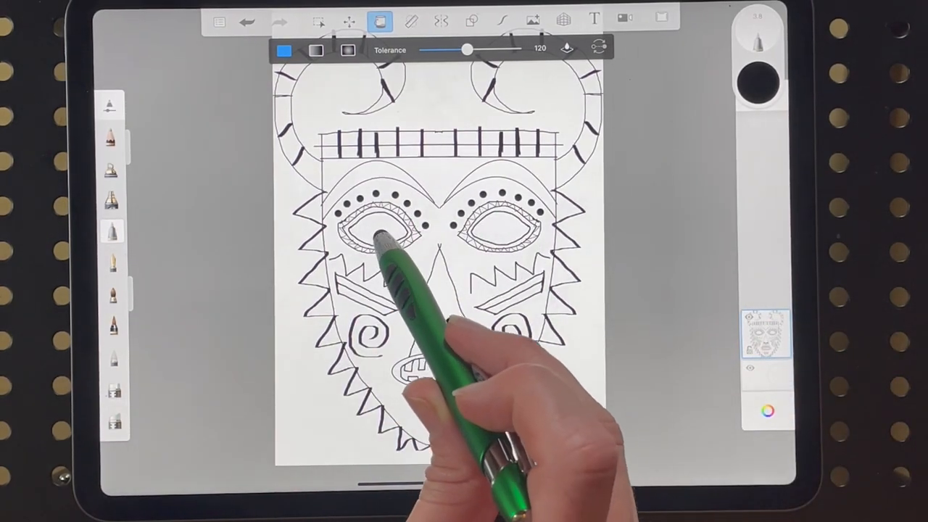
- Bucket-fill both eyes and the nostrils solid black, then pick a bright blue
{"action": "left_click", "coordinate": [377, 229]}
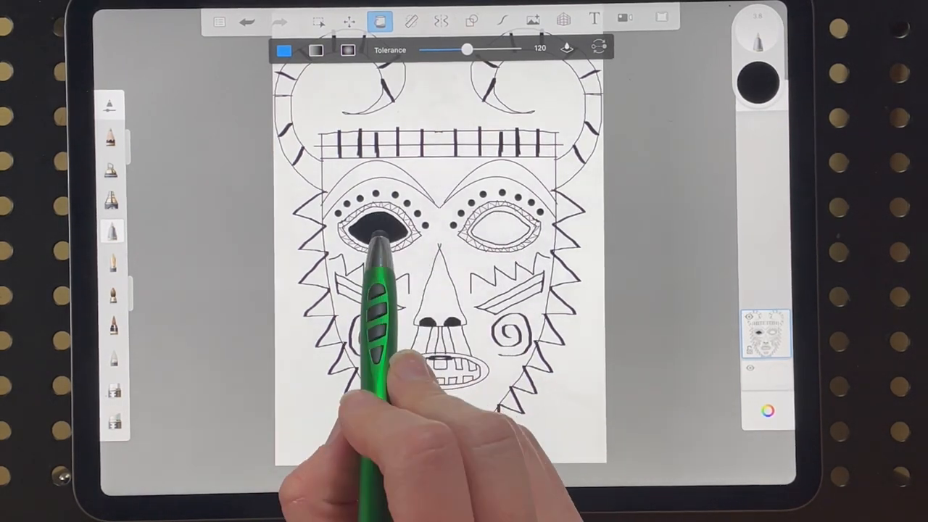
{"action": "left_click", "coordinate": [369, 229]}
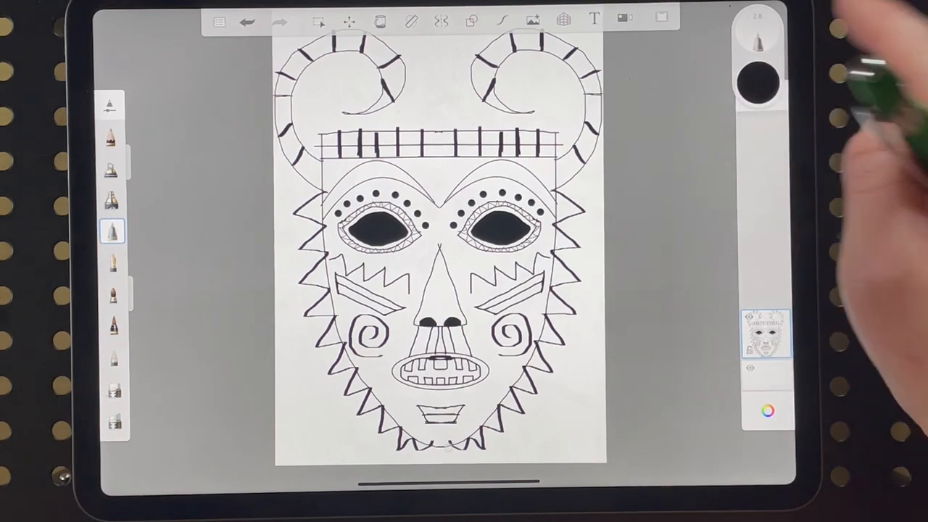
{"action": "left_click", "coordinate": [759, 82]}
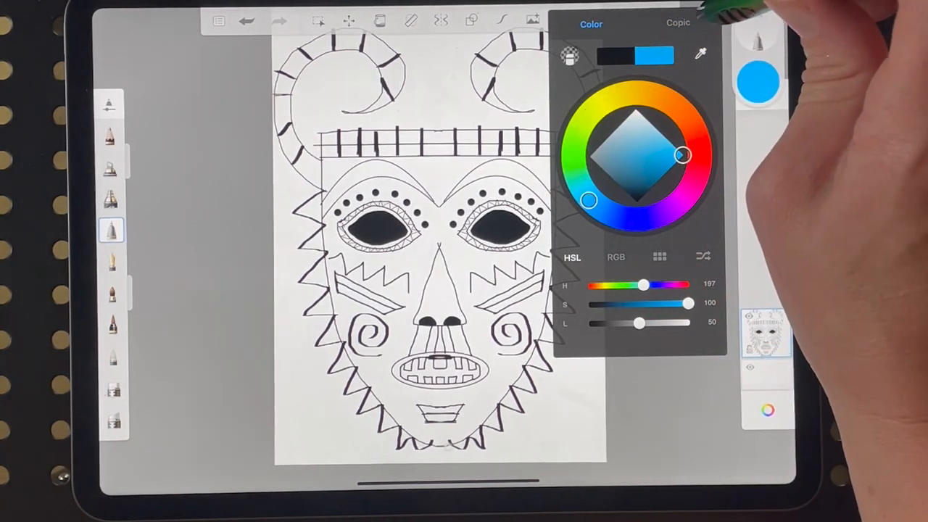
- Bucket-fill the main face area red, keeping the stripes white
{"action": "left_click", "coordinate": [678, 23]}
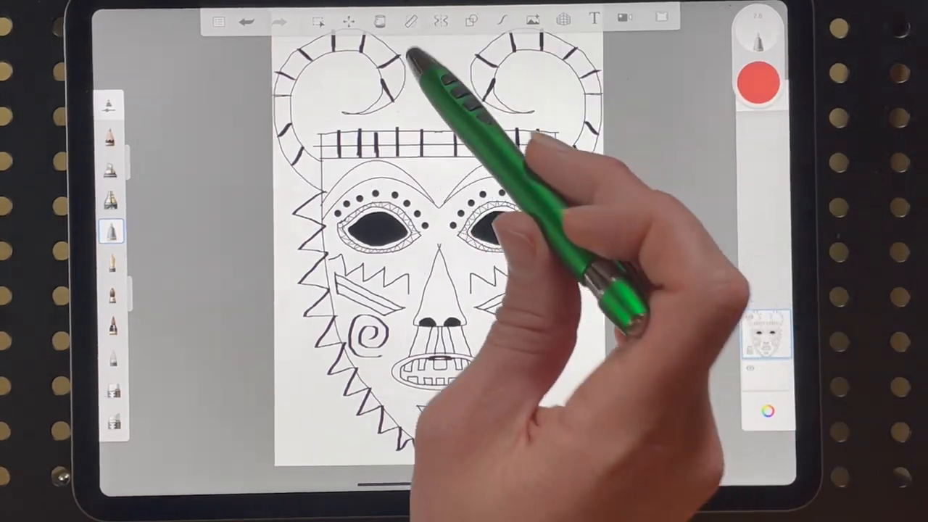
{"action": "left_click", "coordinate": [379, 20]}
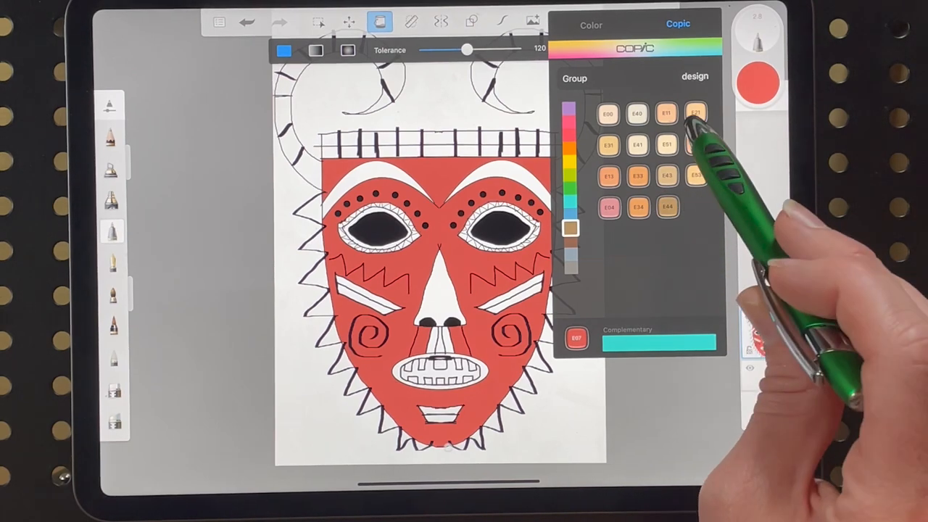
- Fill the curved forehead band with Copic orange and select purple next
{"action": "left_click", "coordinate": [693, 113]}
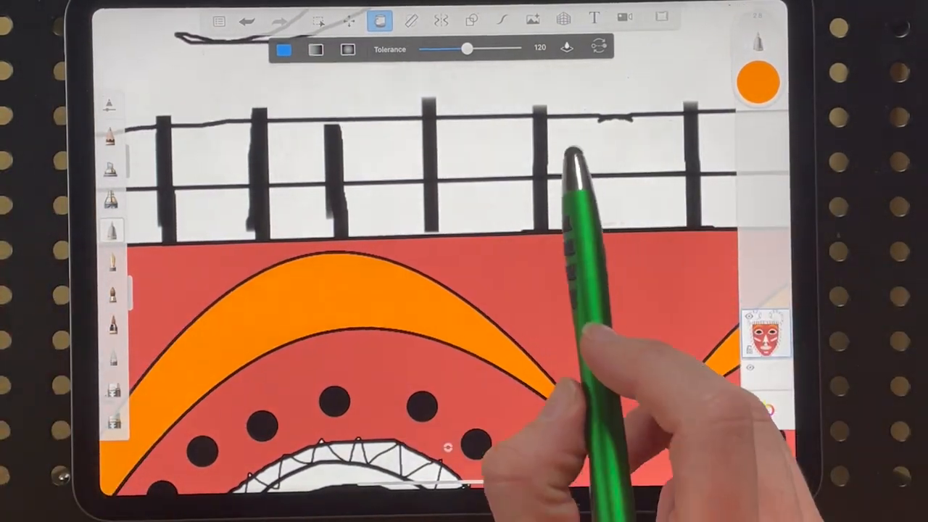
{"action": "left_click", "coordinate": [757, 81]}
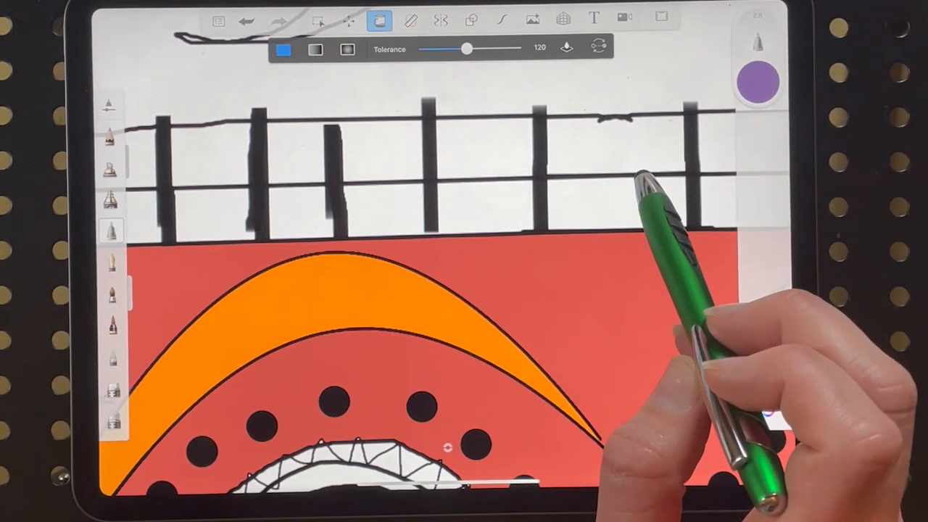
{"action": "left_click", "coordinate": [616, 196]}
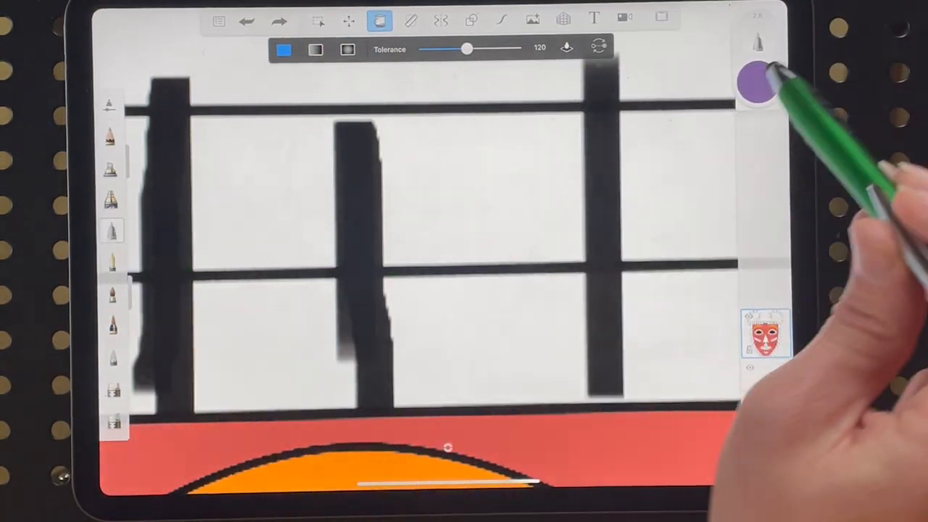
- Switch to the Technical Pen in black and adjust its size
{"action": "left_click", "coordinate": [757, 83]}
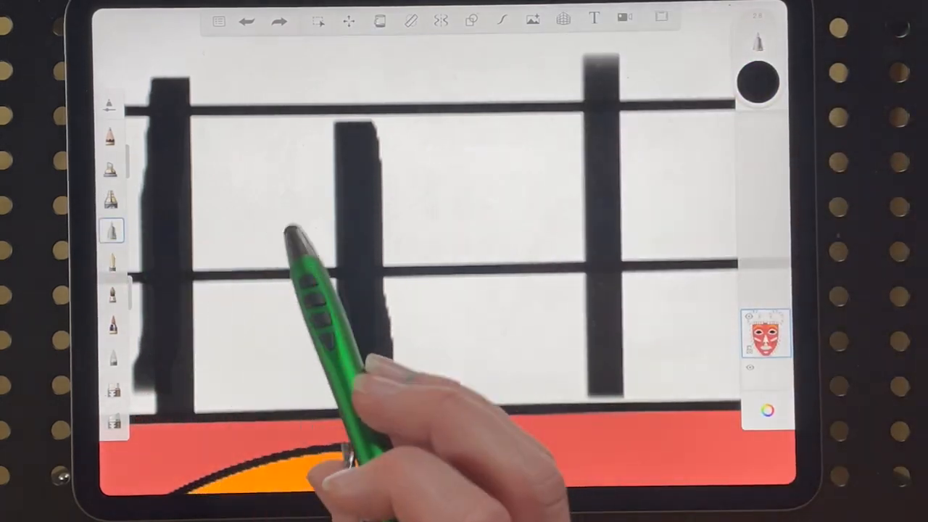
{"action": "left_click", "coordinate": [112, 231]}
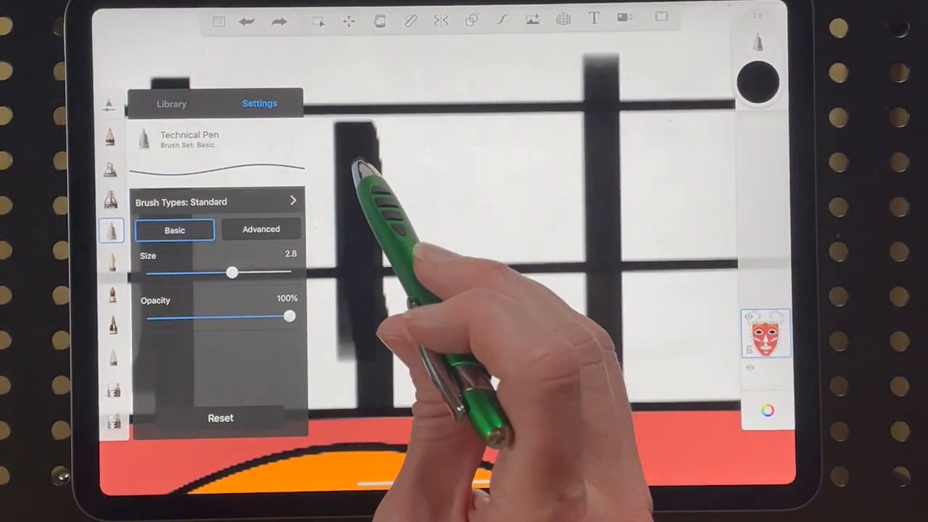
{"action": "left_click", "coordinate": [112, 230]}
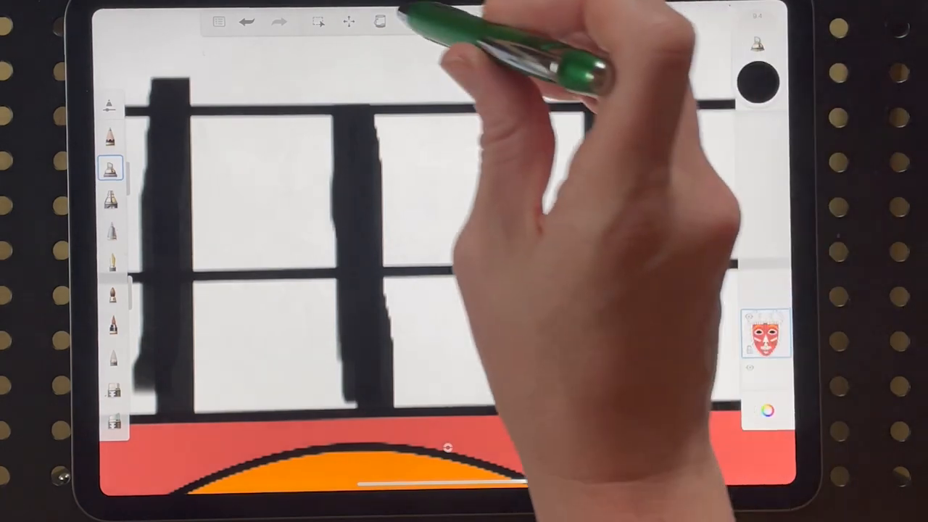
- Return to the Paint Bucket with black chosen for the next fill
{"action": "left_click", "coordinate": [380, 21]}
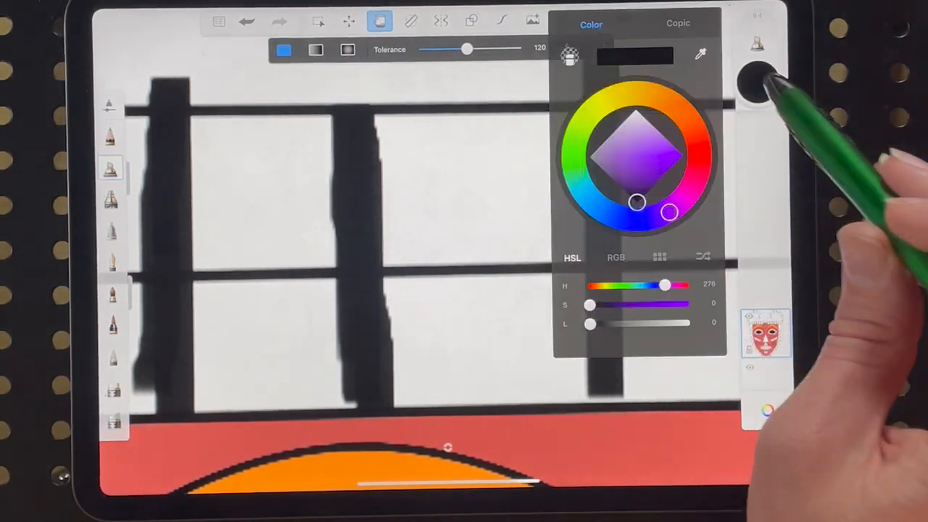
{"action": "left_click", "coordinate": [471, 188]}
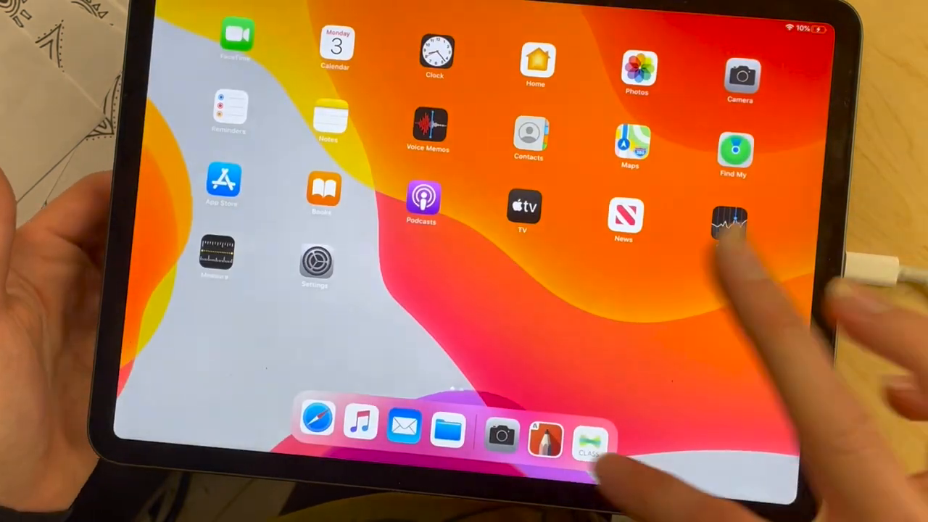
- Start a Lesson 18 response in Seesaw and select the finished coloured mask from the photo library
{"action": "left_click", "coordinate": [727, 229]}
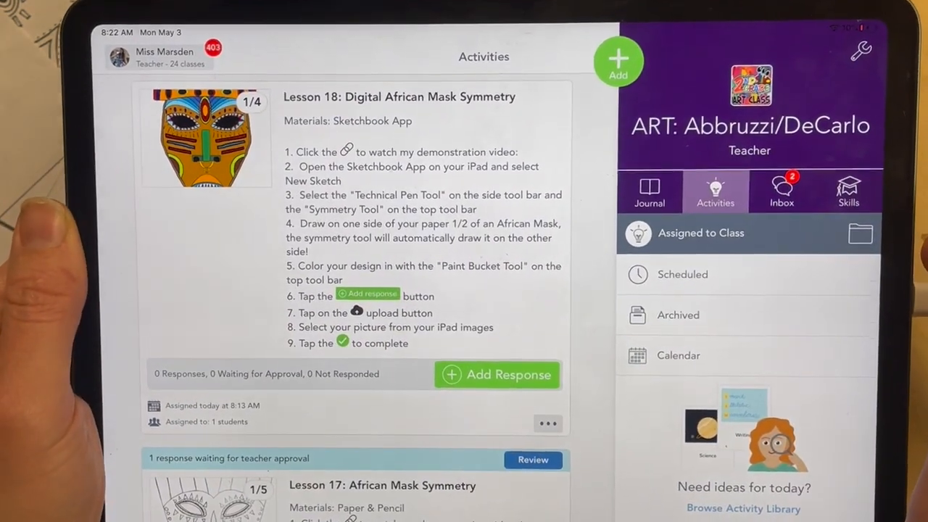
{"action": "left_click", "coordinate": [496, 374]}
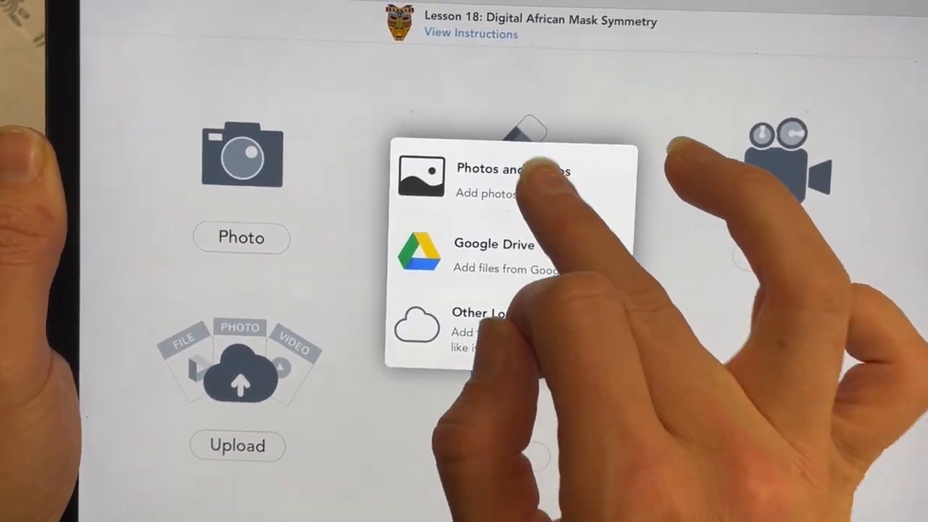
{"action": "left_click", "coordinate": [510, 177]}
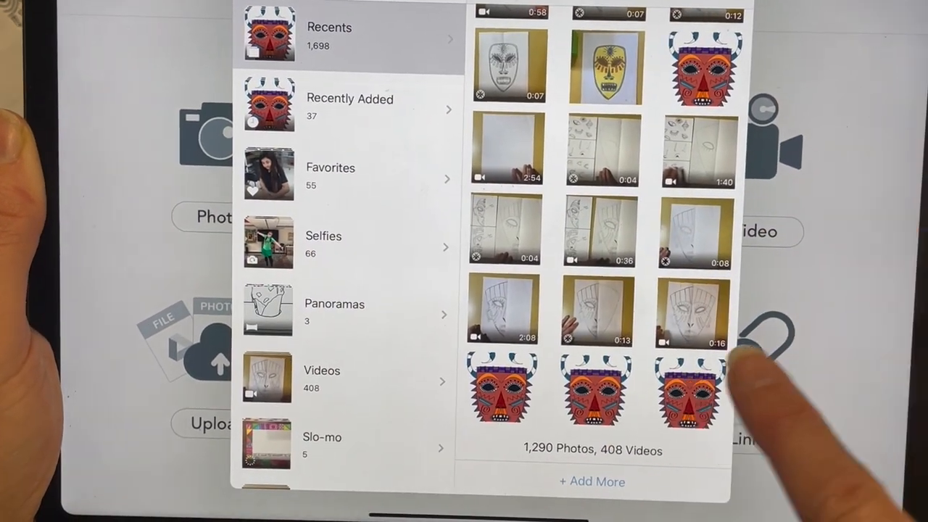
{"action": "left_click", "coordinate": [690, 392]}
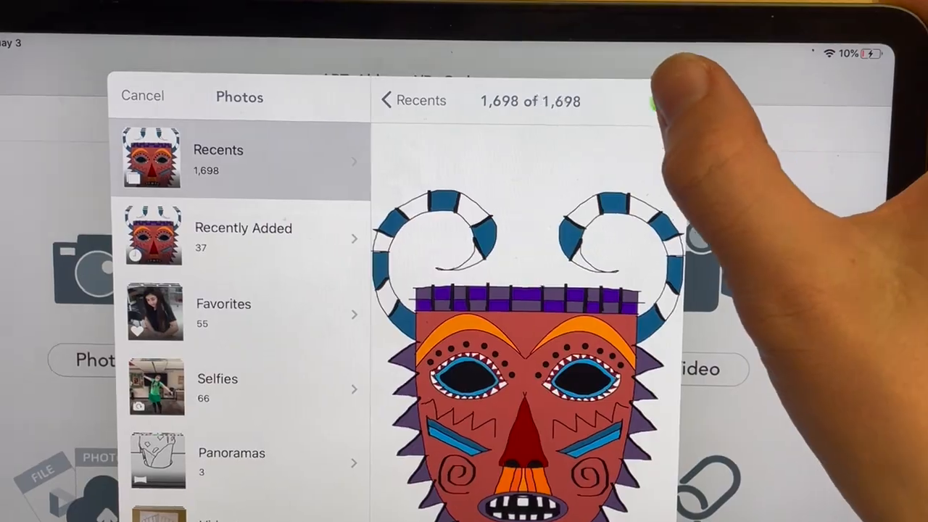